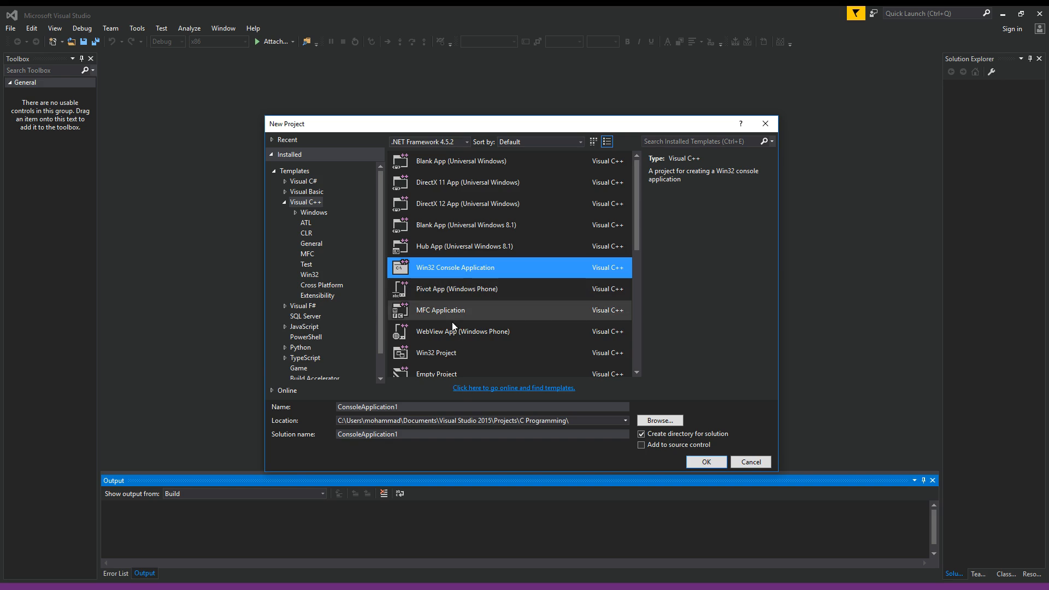
Create a Win32 console project named 'FirstNonRepeatedChar', accepting the wizard's default settings
left_click(452, 406)
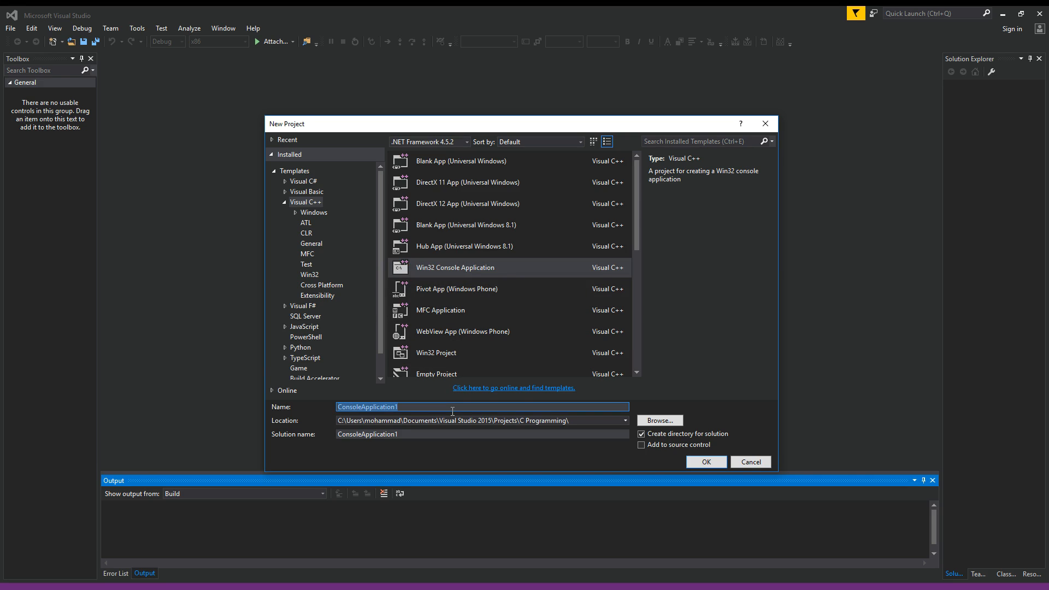
type("FirstNonRepe")
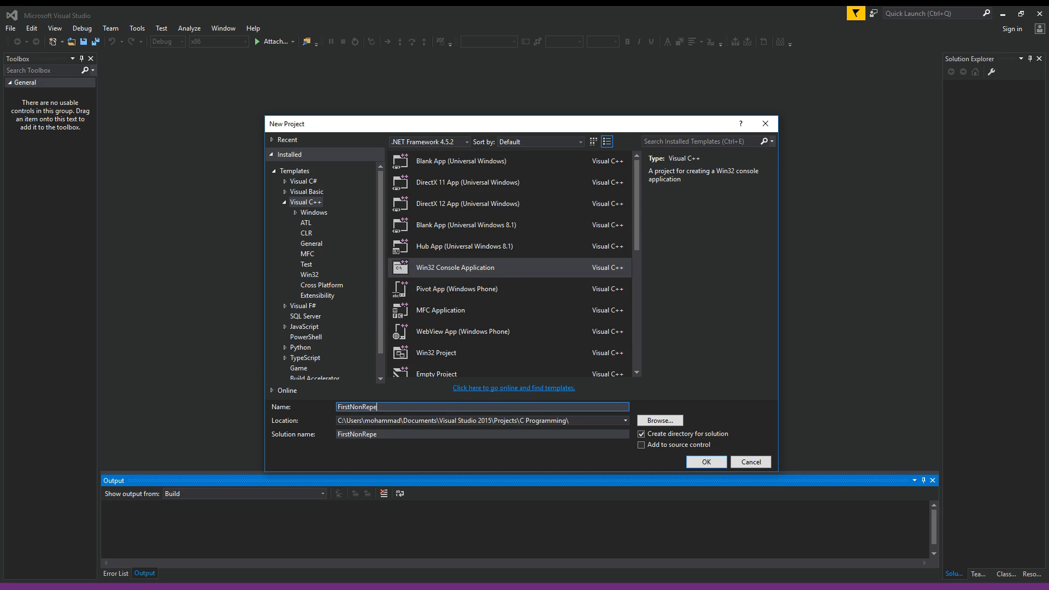
left_click(705, 462)
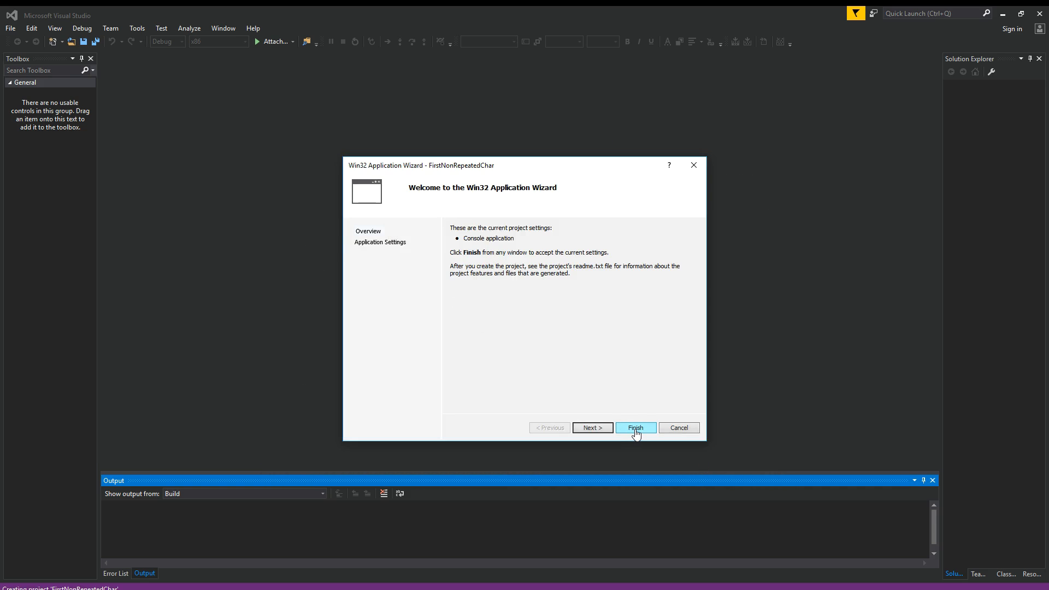
left_click(634, 428)
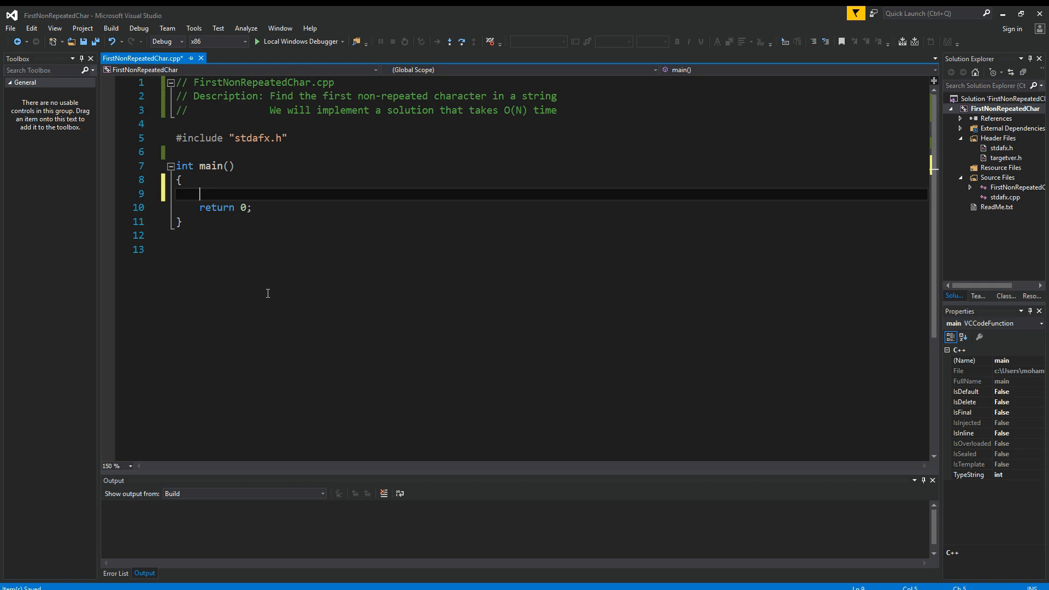
Declare char str[] holding the 'Hello and Hi from Programmer Tube...' sample sentence in main
type("char str[] = \"Hello and Hi from Programmer Tube to everyone who likes to program and enjoys coding and learning!\";")
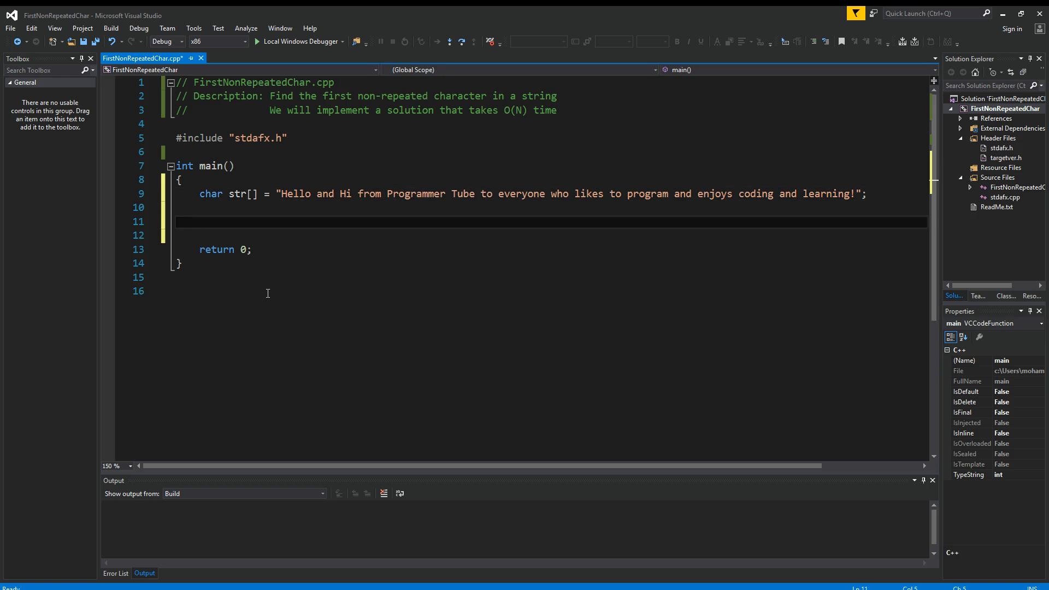
left_click(199, 222)
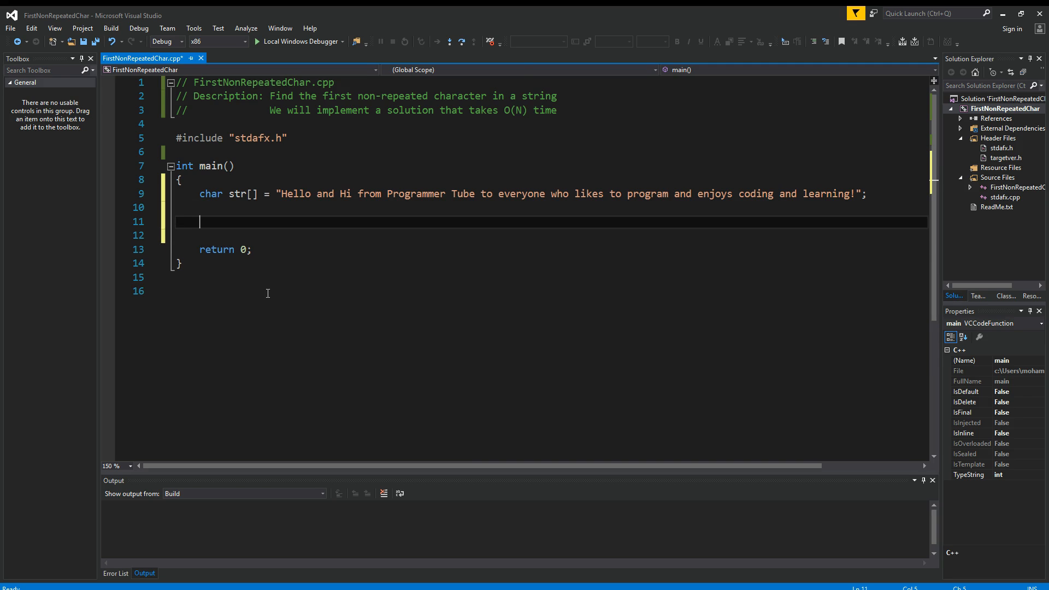
Declare int count[256] = { 0 } and a char* p pointing at str
type("int")
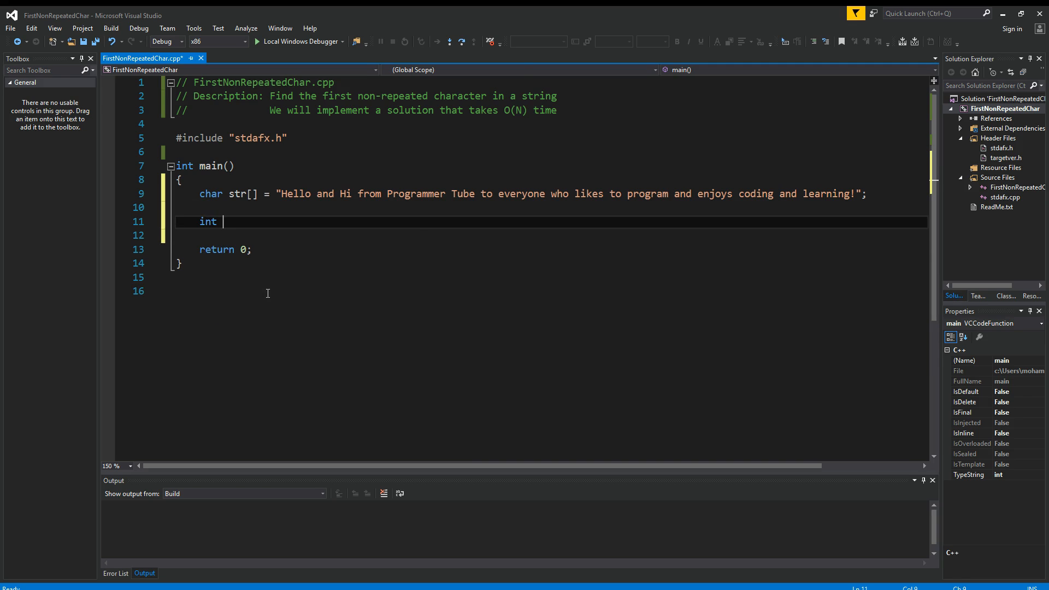
type("count[256] =")
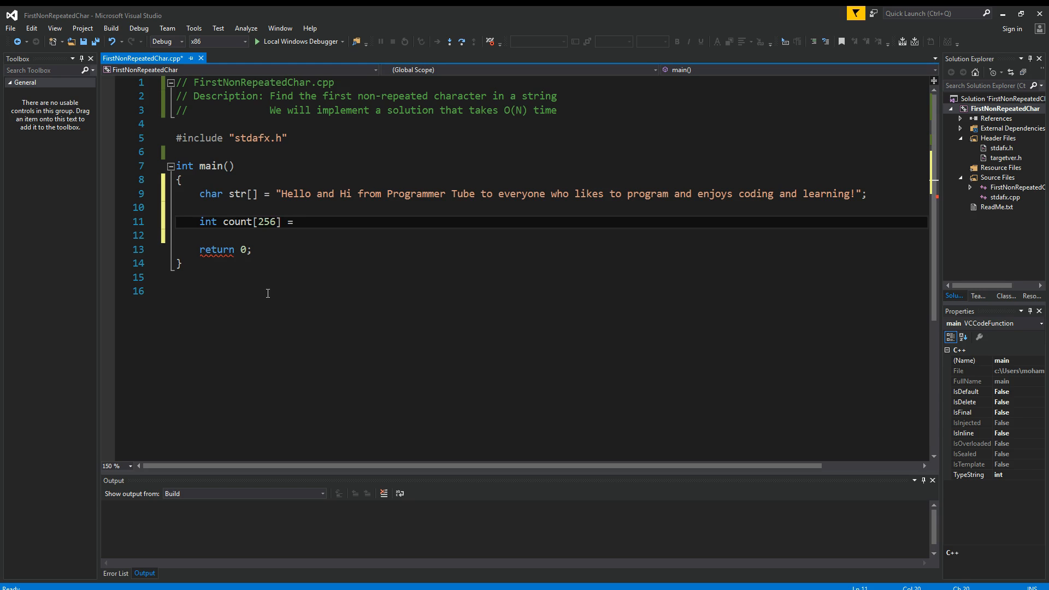
type("{ }")
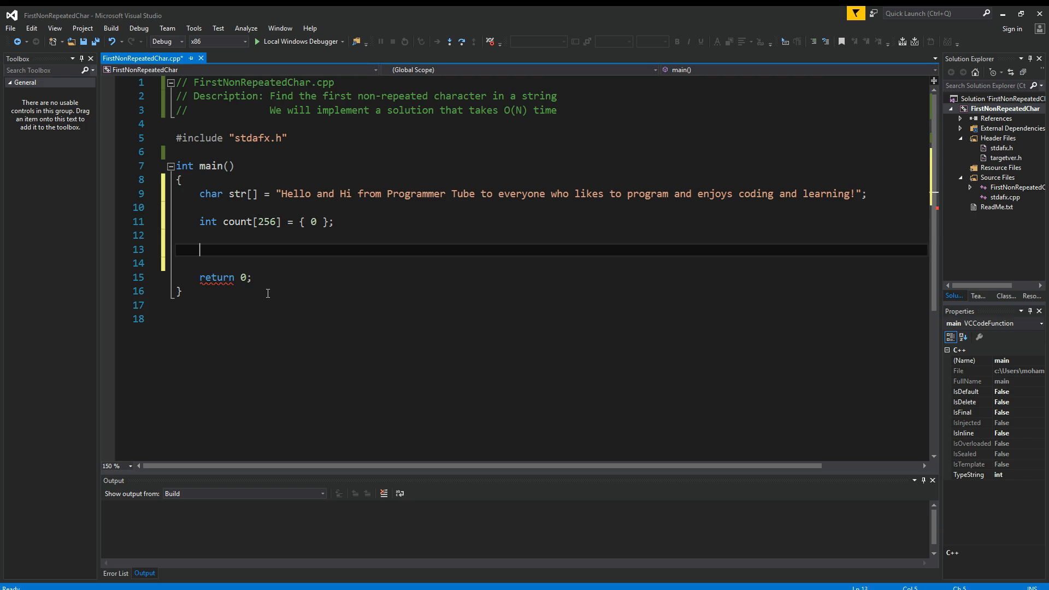
type("char* p = str;")
type("while(")
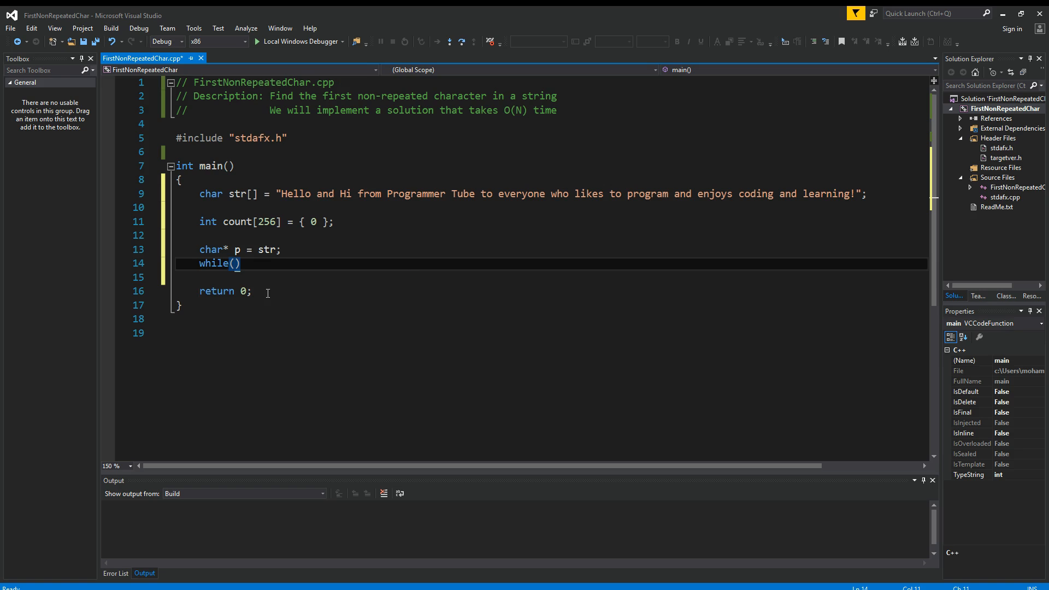
Add the while (*p) ++count[*p++]; tally loop with its bucket-array comment
type("*p")
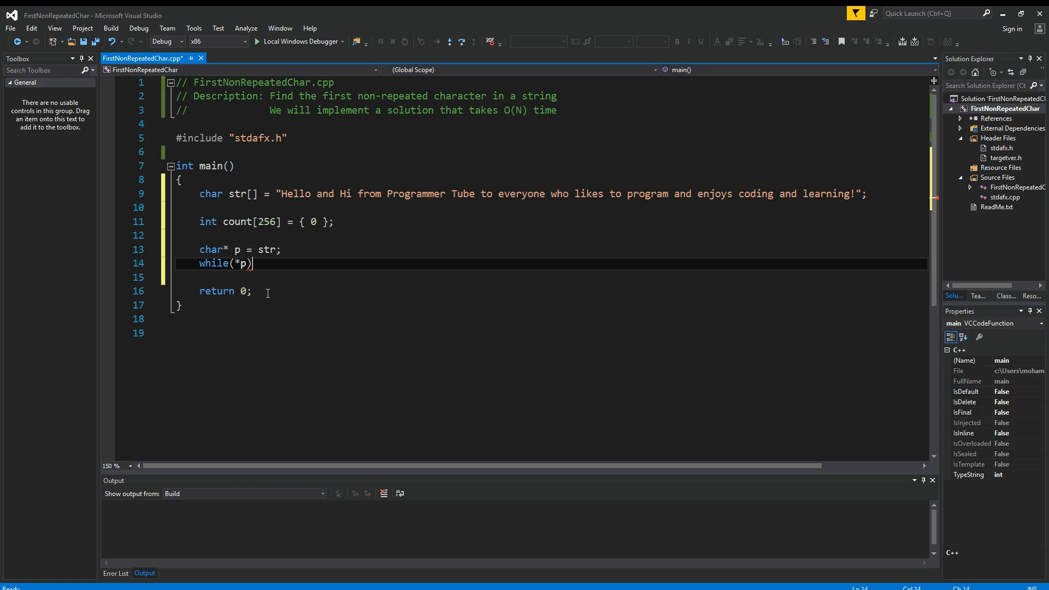
key("Enter")
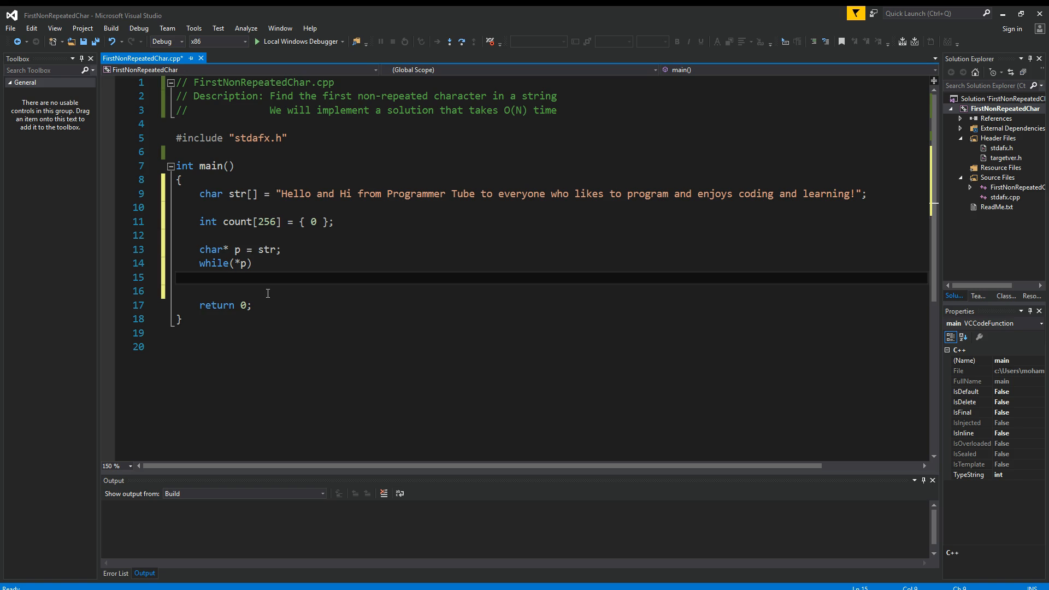
type("count[*]")
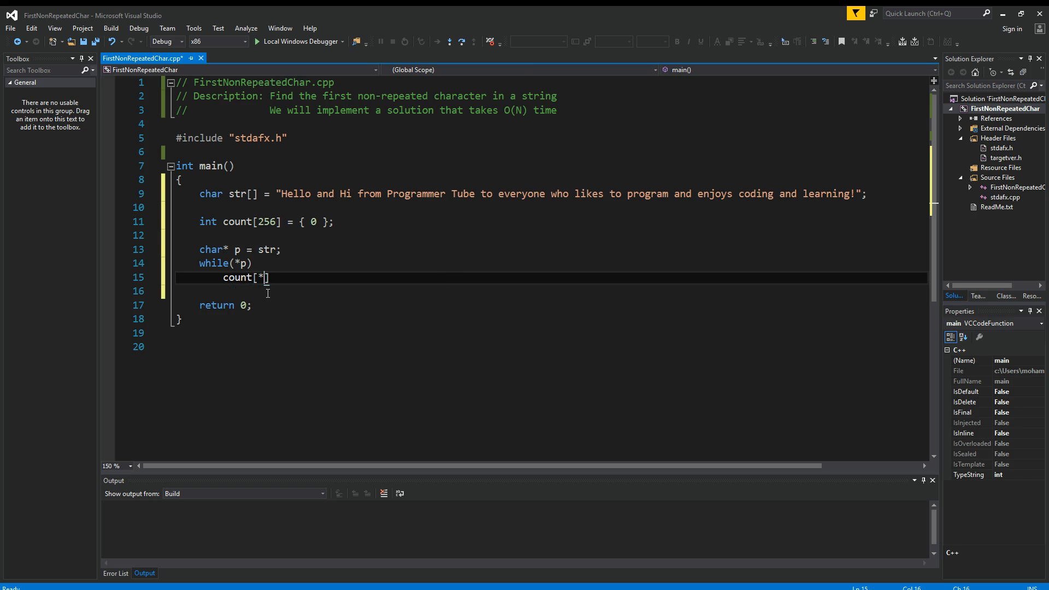
type("p++")
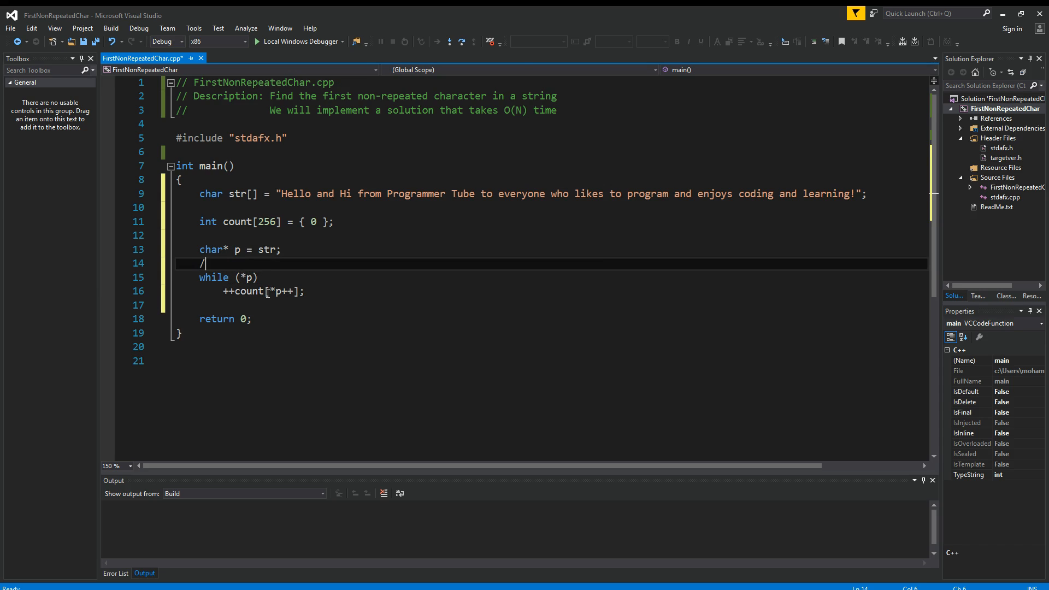
type("/Empty all character counts into our bucket array")
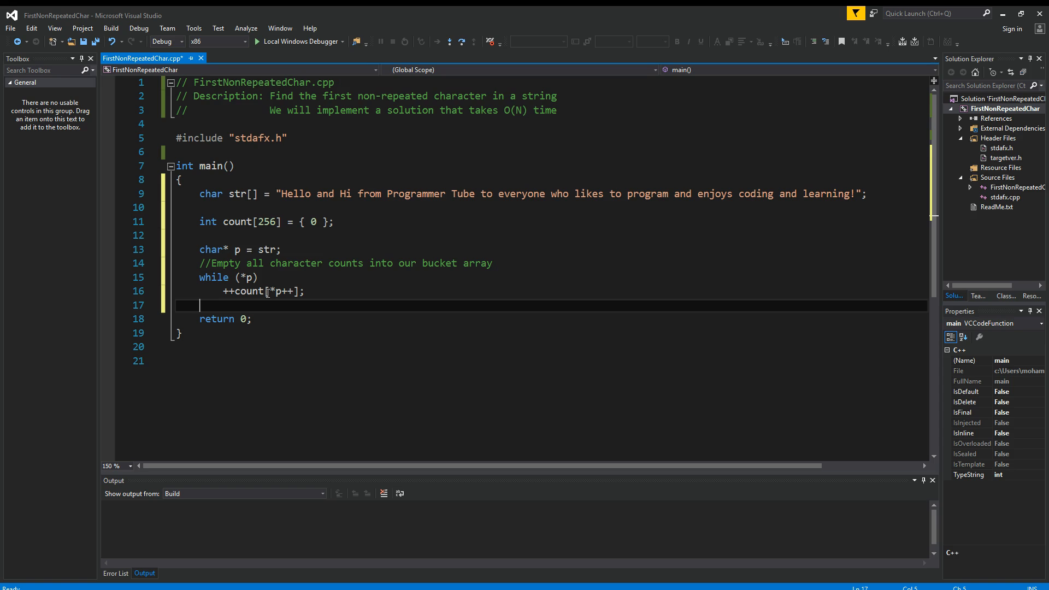
Reset p = str and loop printing 'The first non-repeated character is %c' when count equals 1
type("p = str;")
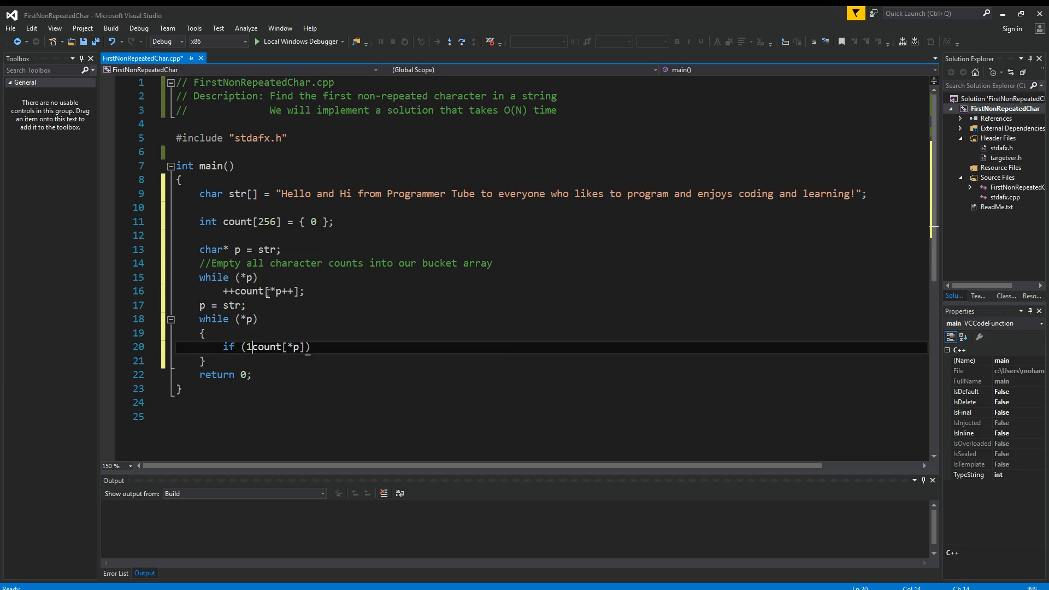
type("==")
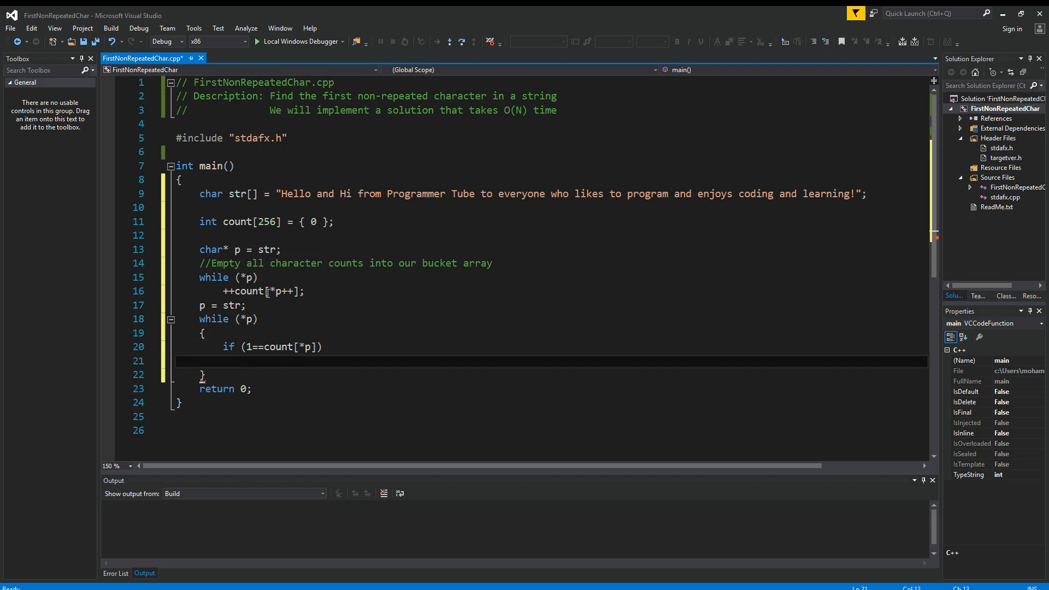
type("prin")
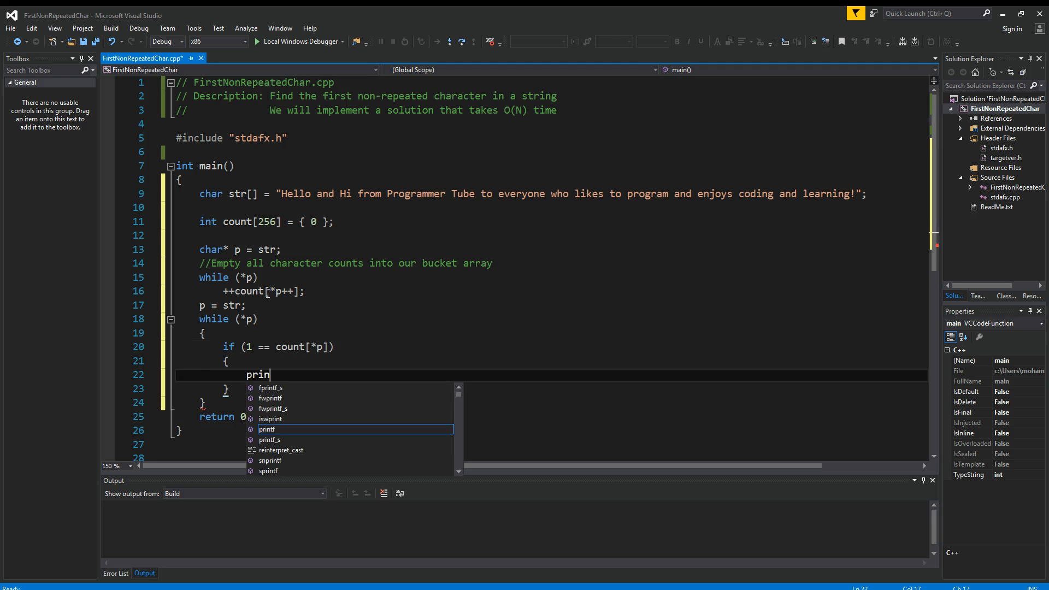
type("tf(\"The first non-\")")
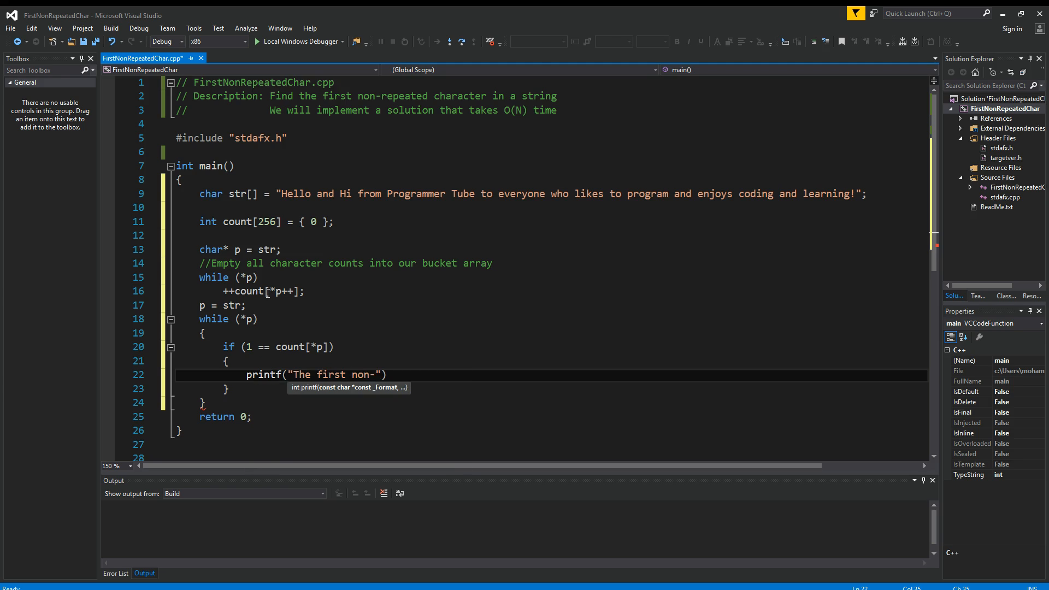
type("repeated character is %")
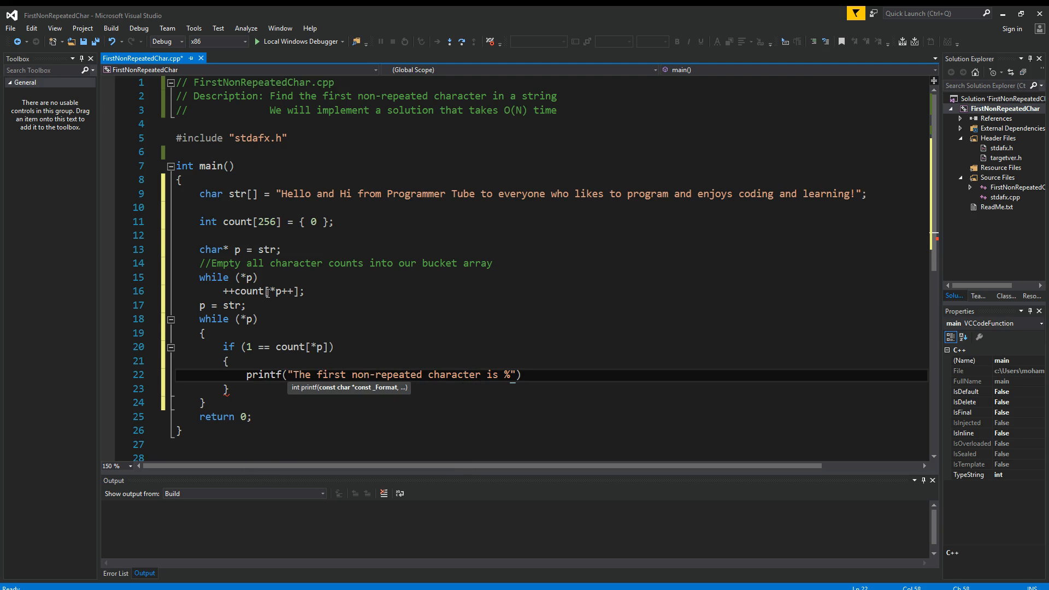
type("c\\n")
type("break;")
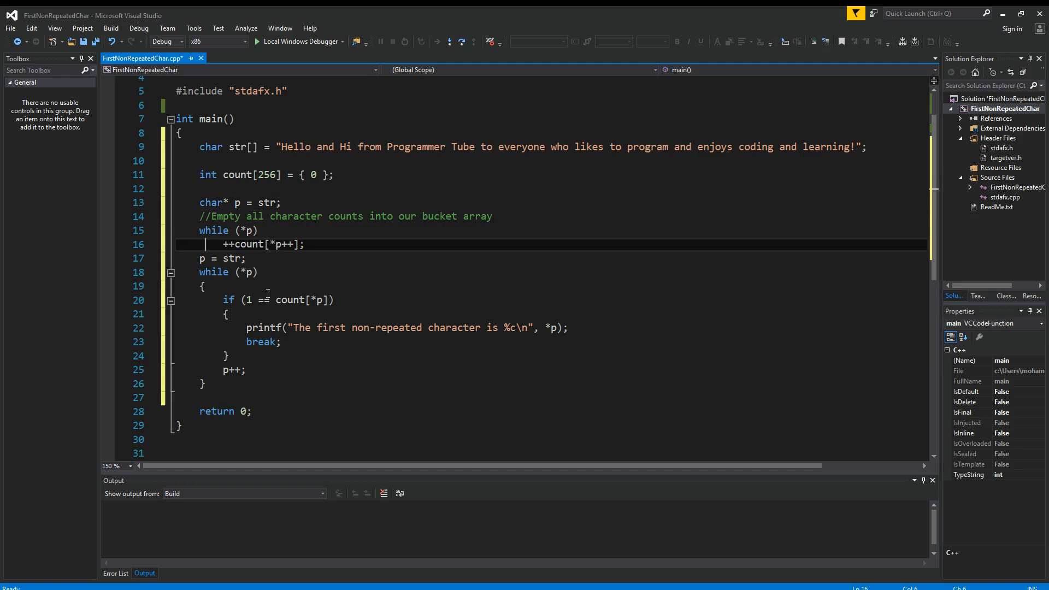
Check the count array uses, then run without debugging, agreeing to rebuild the outdated project
double_click(248, 244)
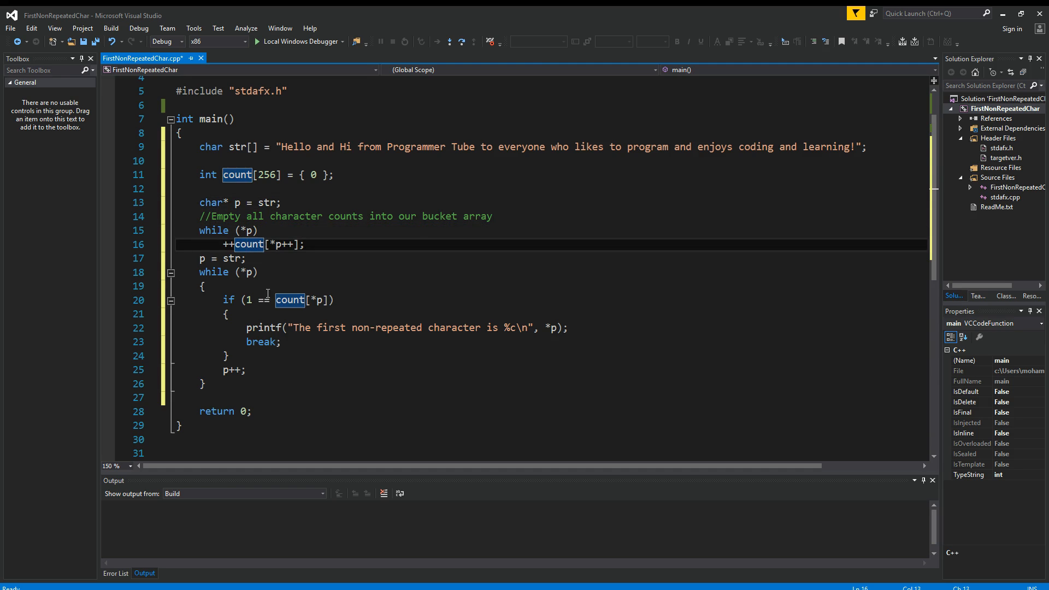
left_click(213, 259)
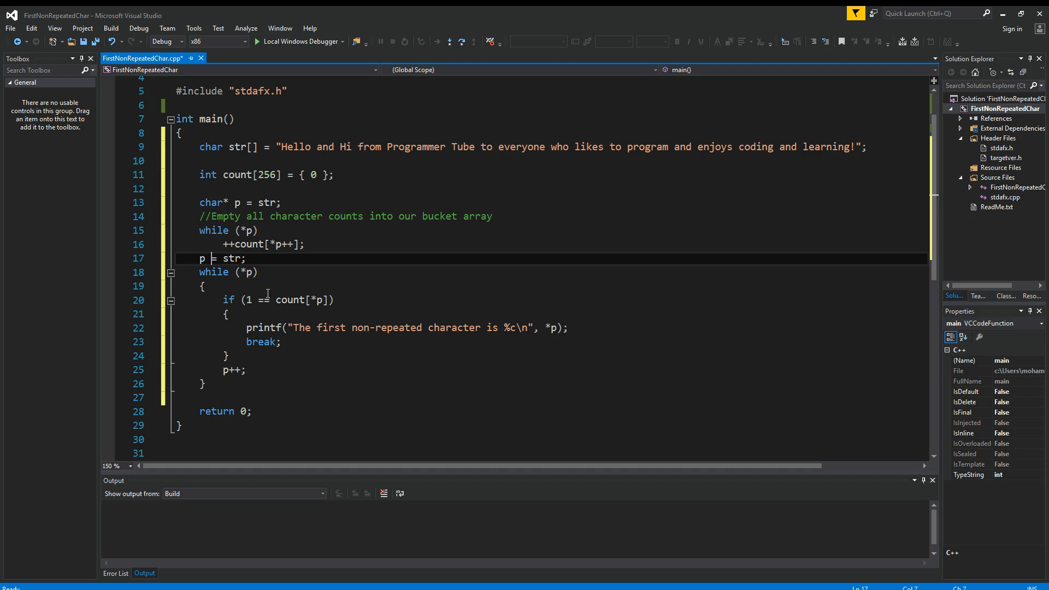
double_click(290, 300)
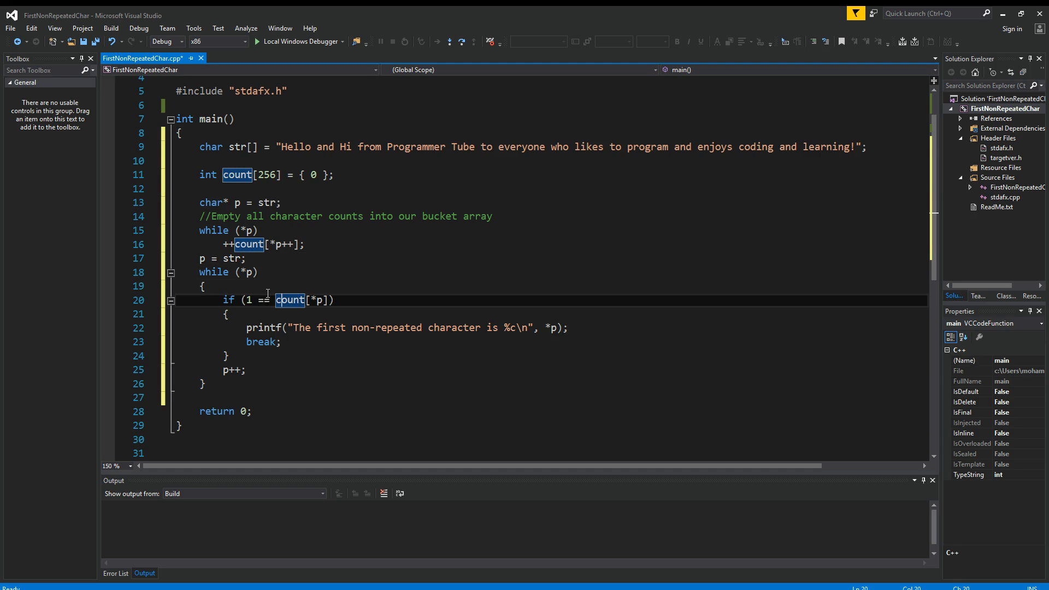
left_click(295, 300)
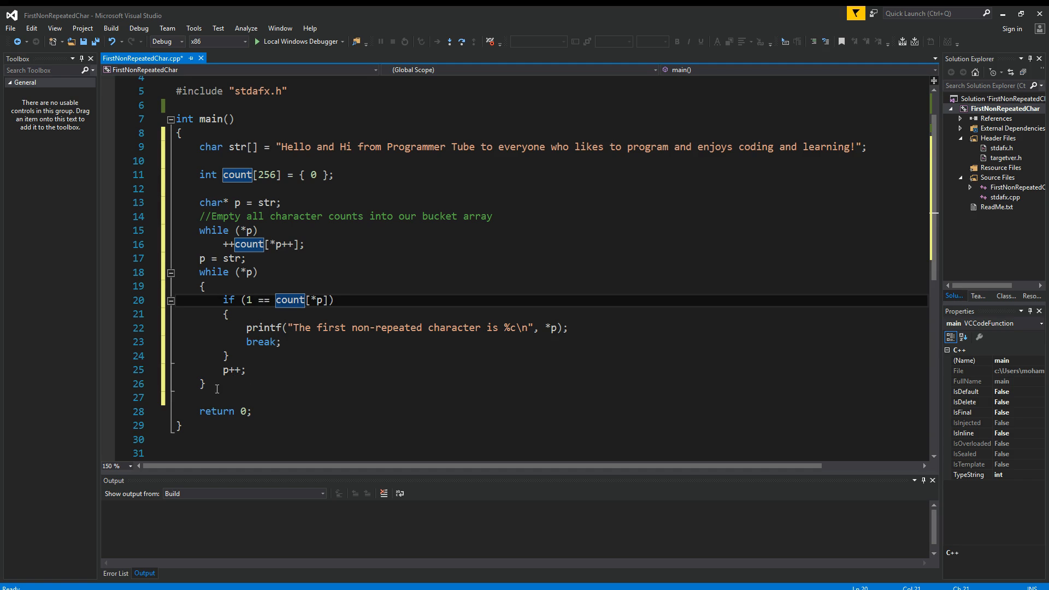
left_click(280, 397)
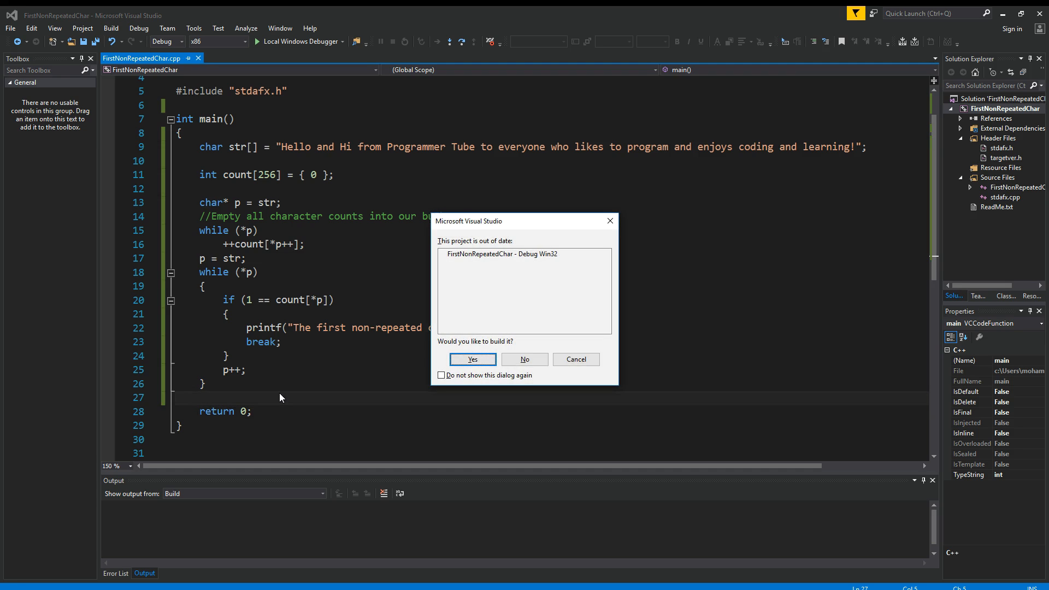
left_click(472, 359)
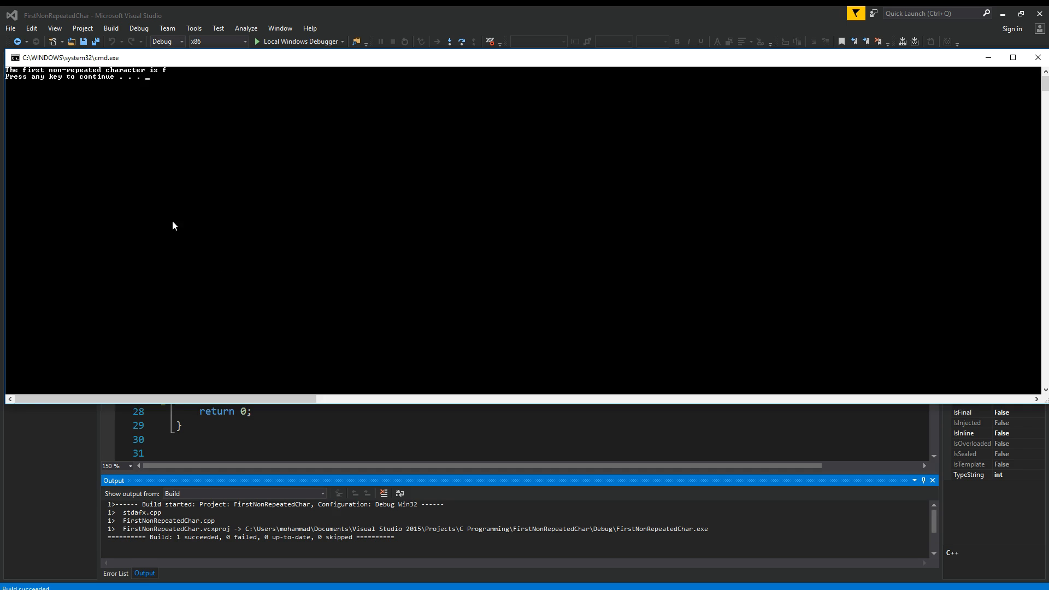